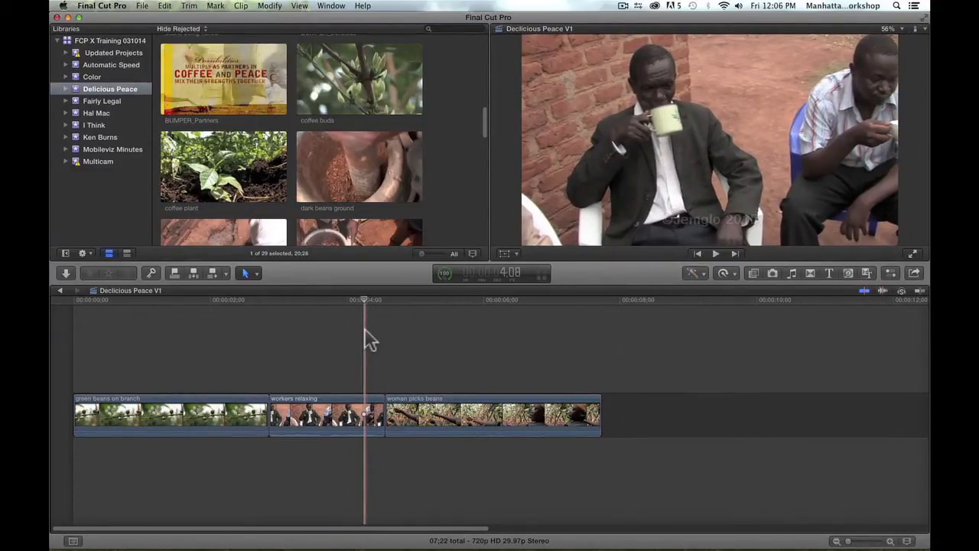
Step: Match-frame the workers relaxing clip with Shift-F to show its used range in the browser
key("shift+f")
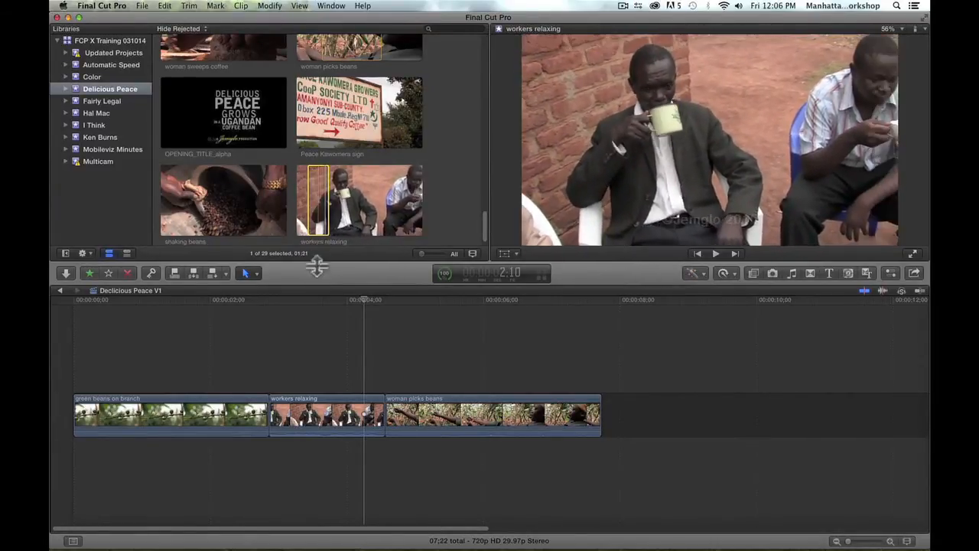
left_click(361, 417)
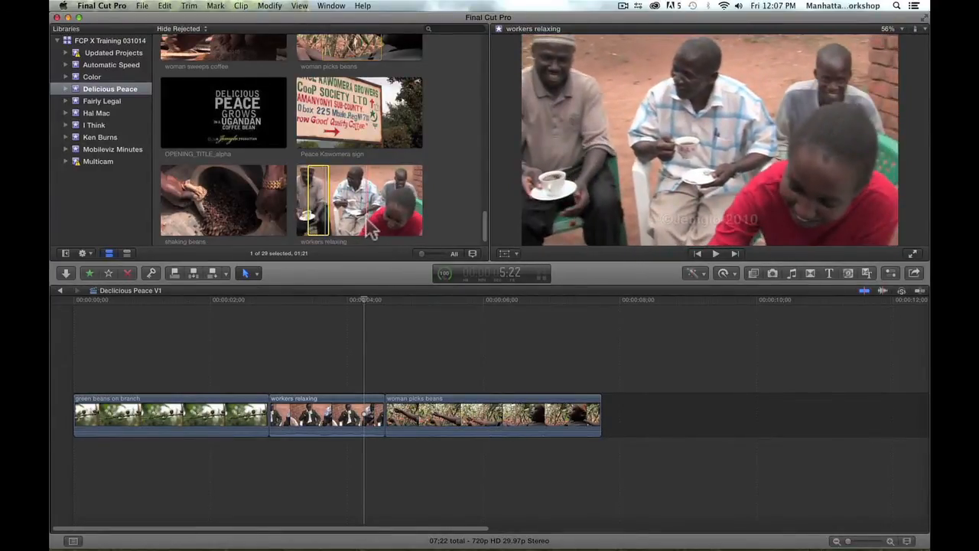
mouse_move(394, 199)
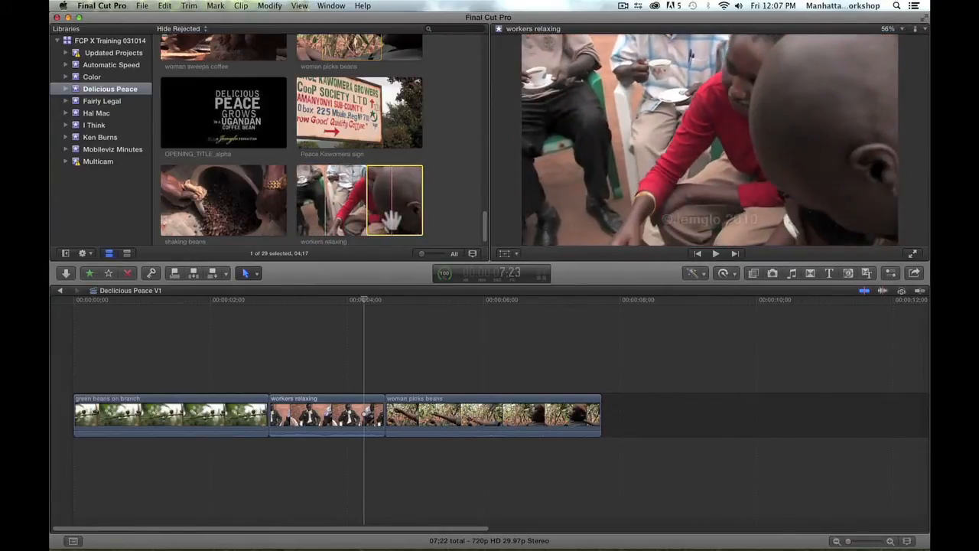